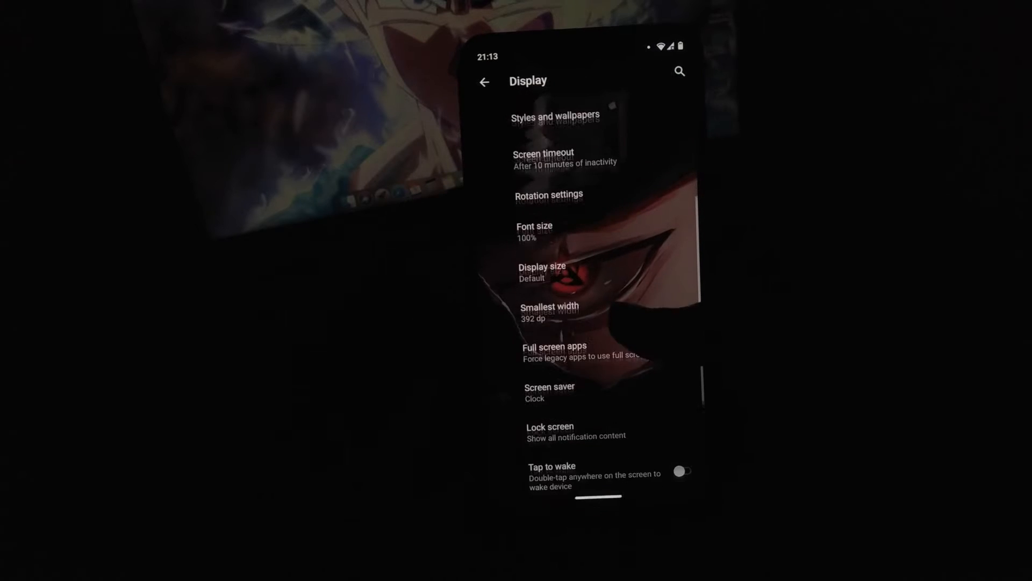
# Step: Return from Display to the main Settings list and open Sakura Configs
pyautogui.click(485, 82)
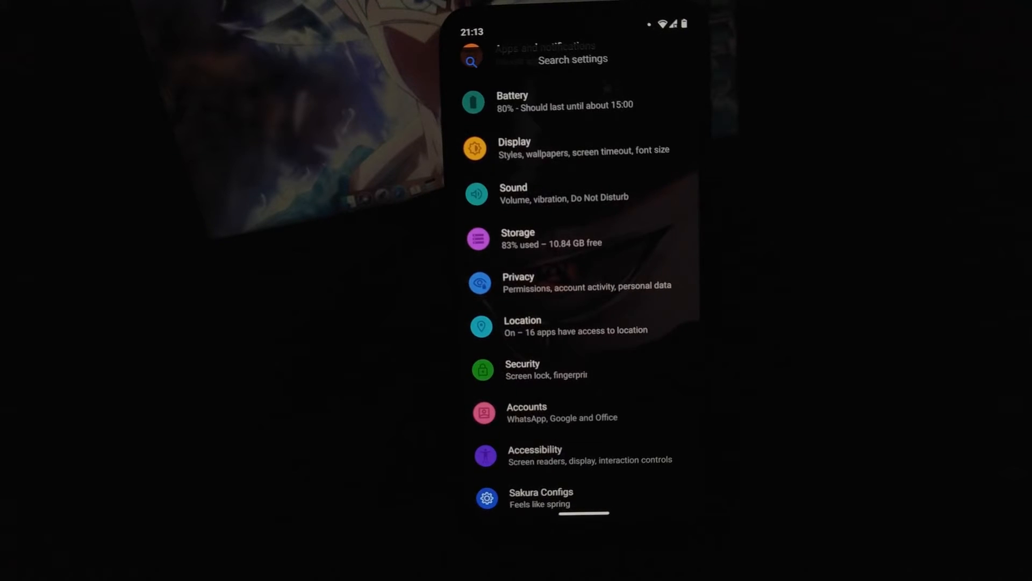
pyautogui.scroll(3)
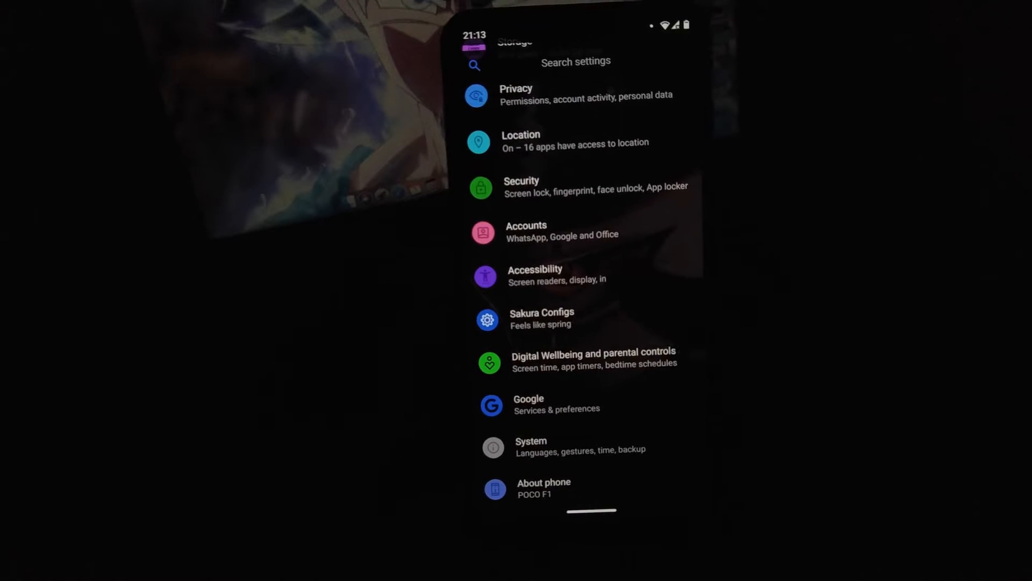
pyautogui.click(542, 318)
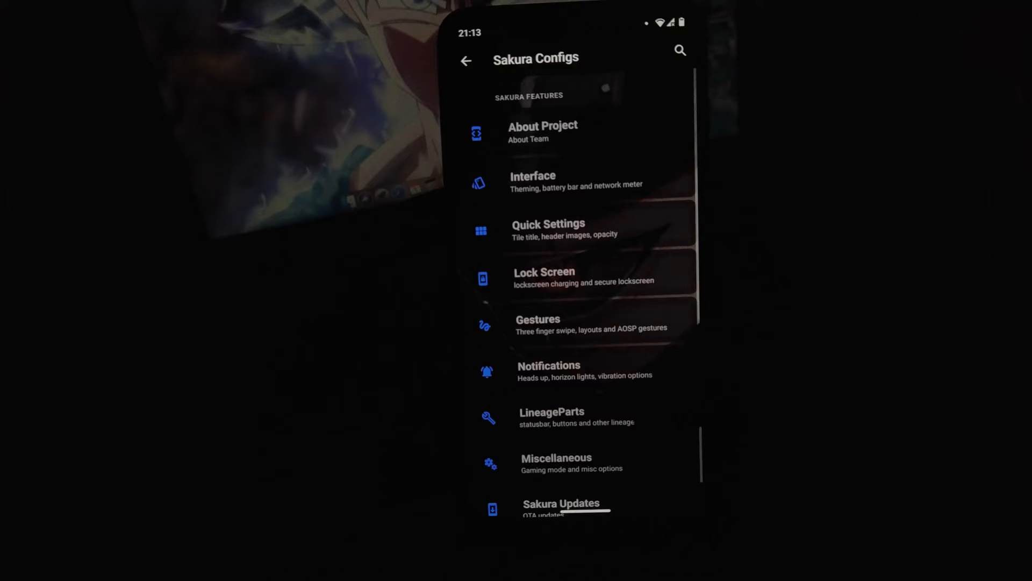
pyautogui.click(548, 229)
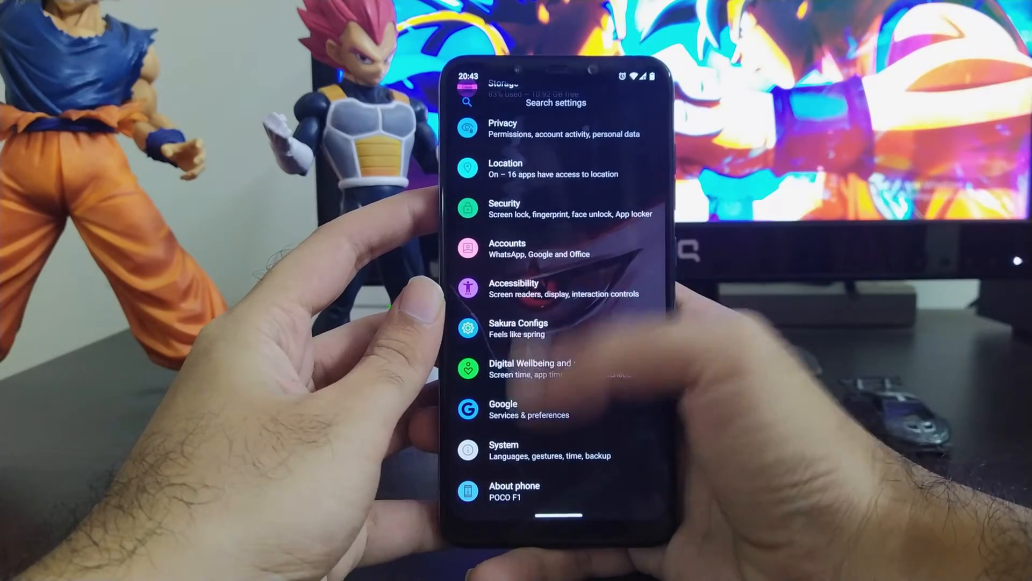
# Step: View the Android version under About phone, then open Developer options in System
pyautogui.click(514, 491)
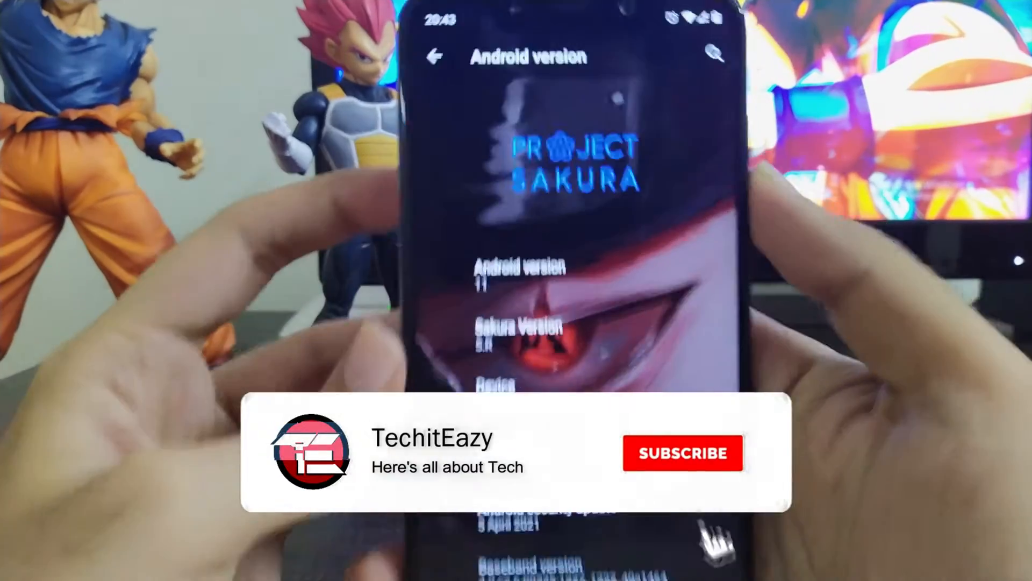
pyautogui.click(683, 452)
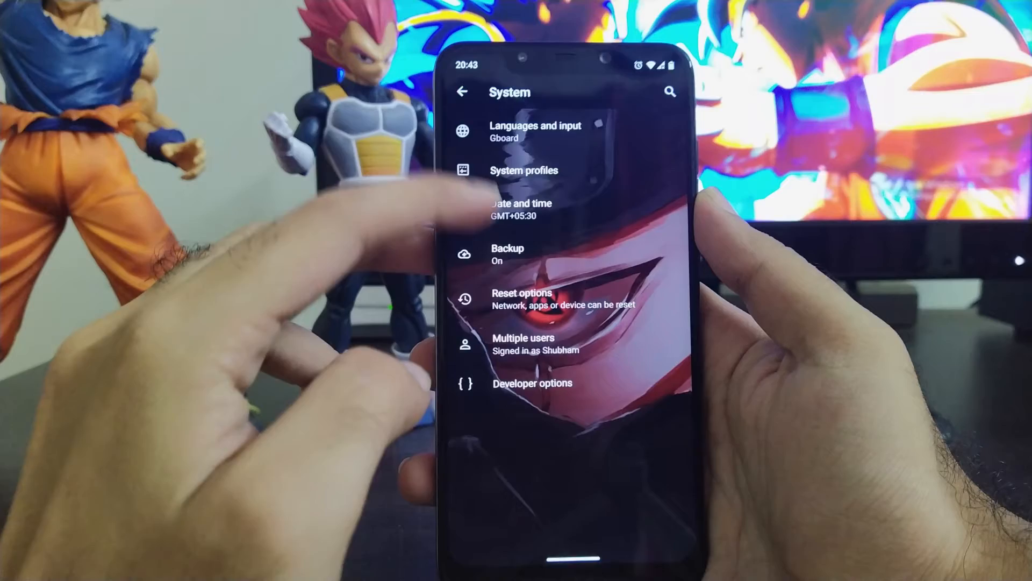
pyautogui.click(522, 299)
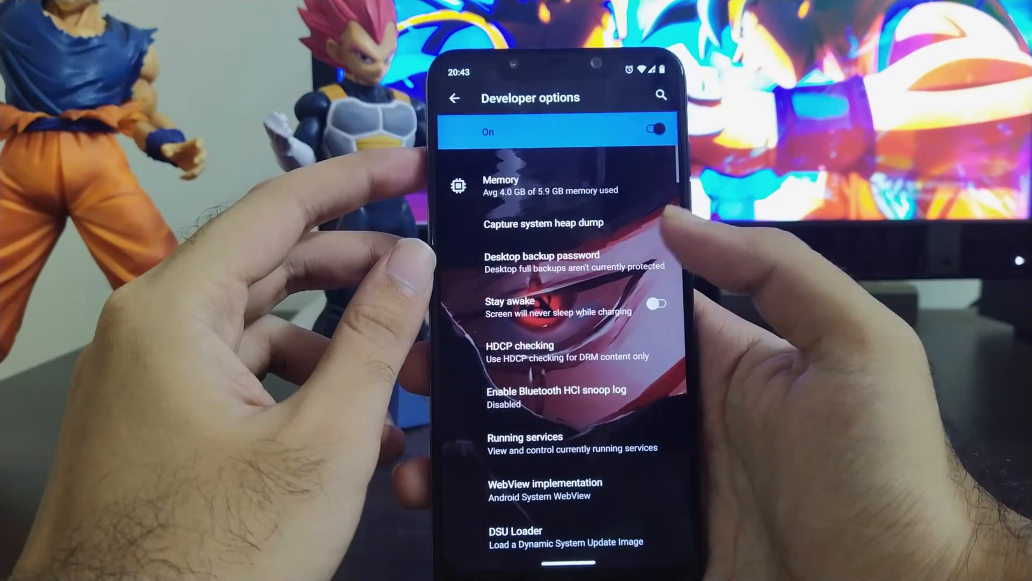
pyautogui.click(455, 98)
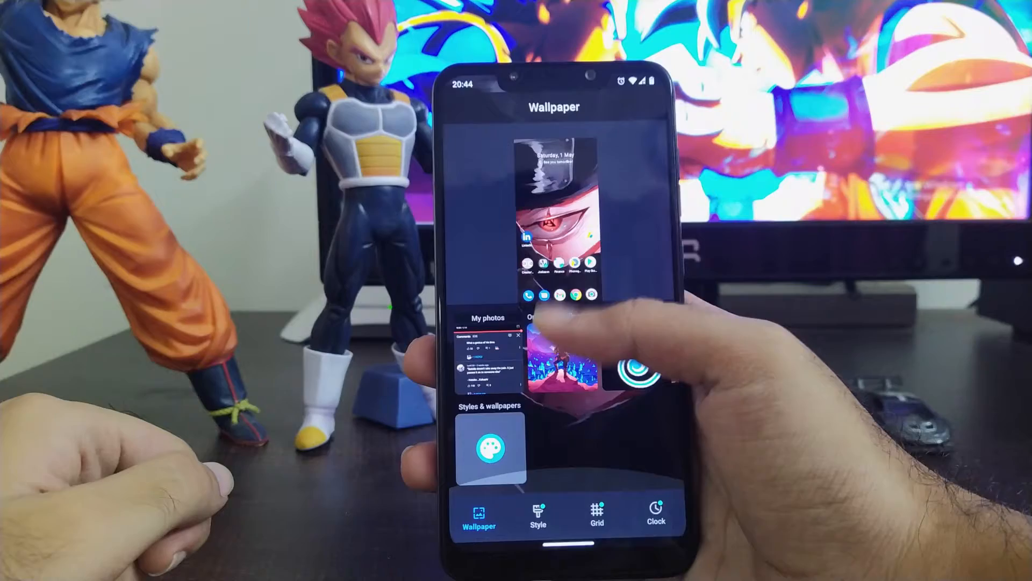
# Step: Open Styles & wallpapers from a long-press on the home screen
pyautogui.click(537, 512)
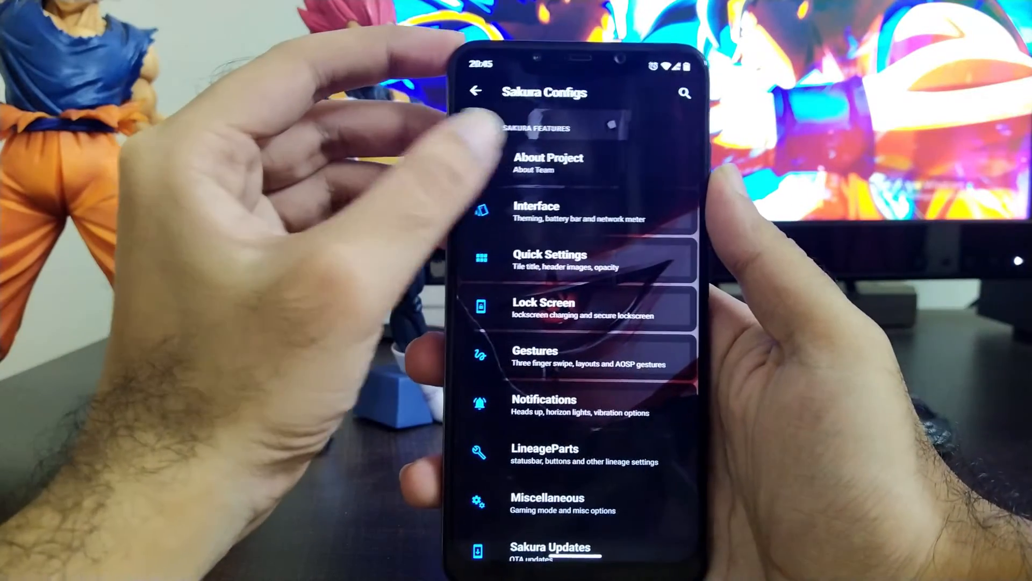
pyautogui.click(546, 163)
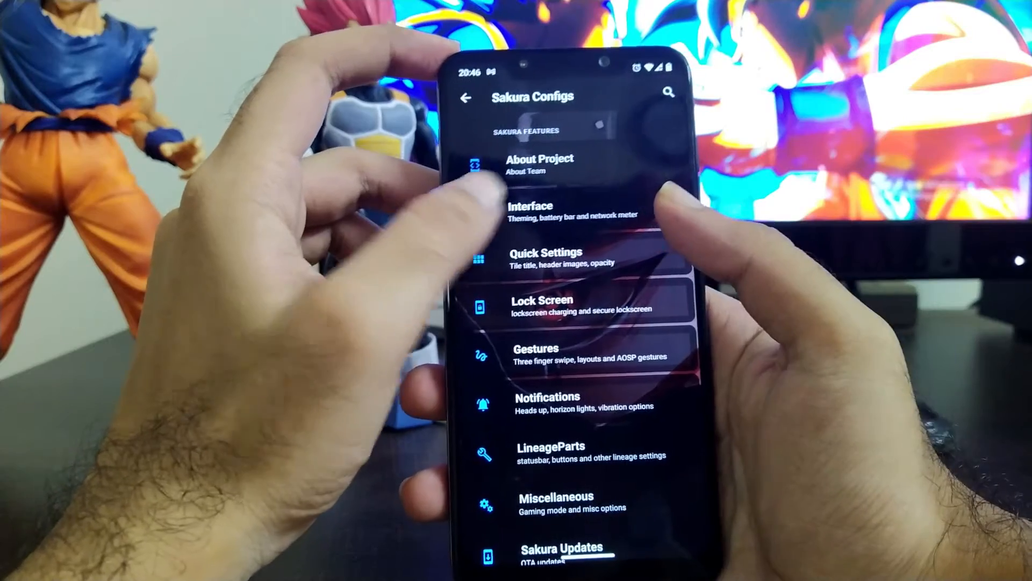
# Step: Try Choco X and Material Ocean in Sakura themes, settling on Mizu
pyautogui.click(530, 209)
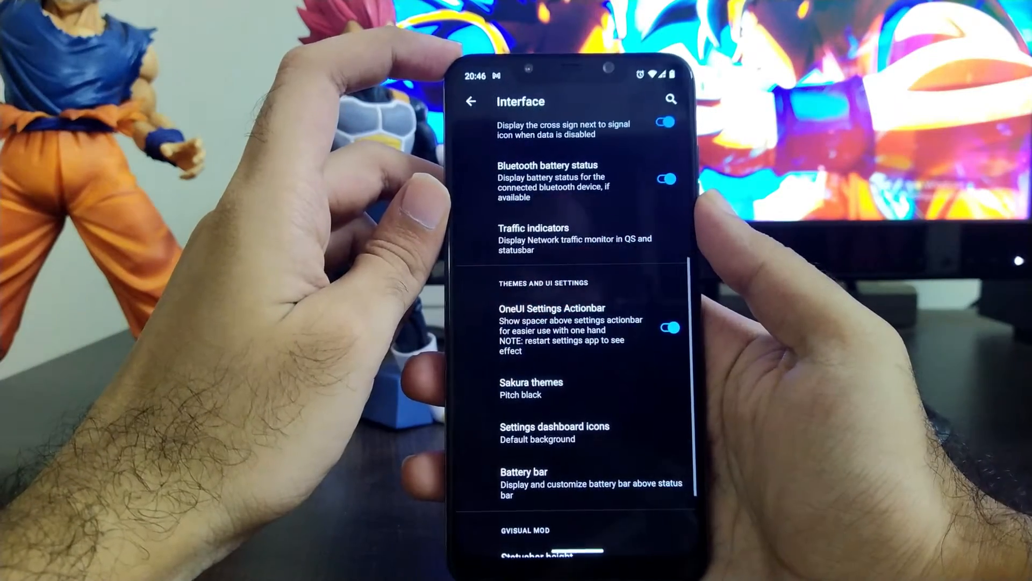
pyautogui.click(531, 388)
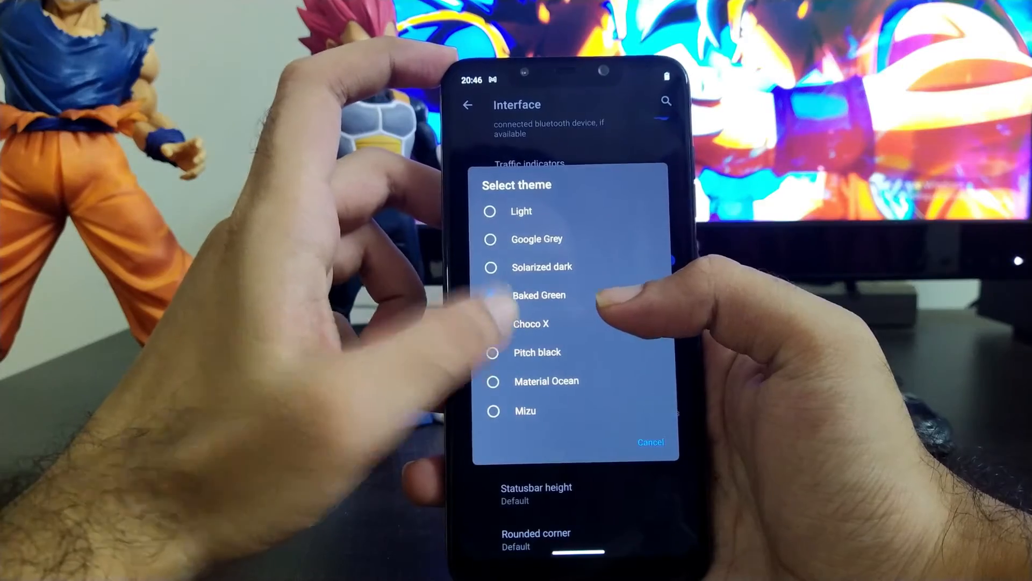
pyautogui.click(491, 323)
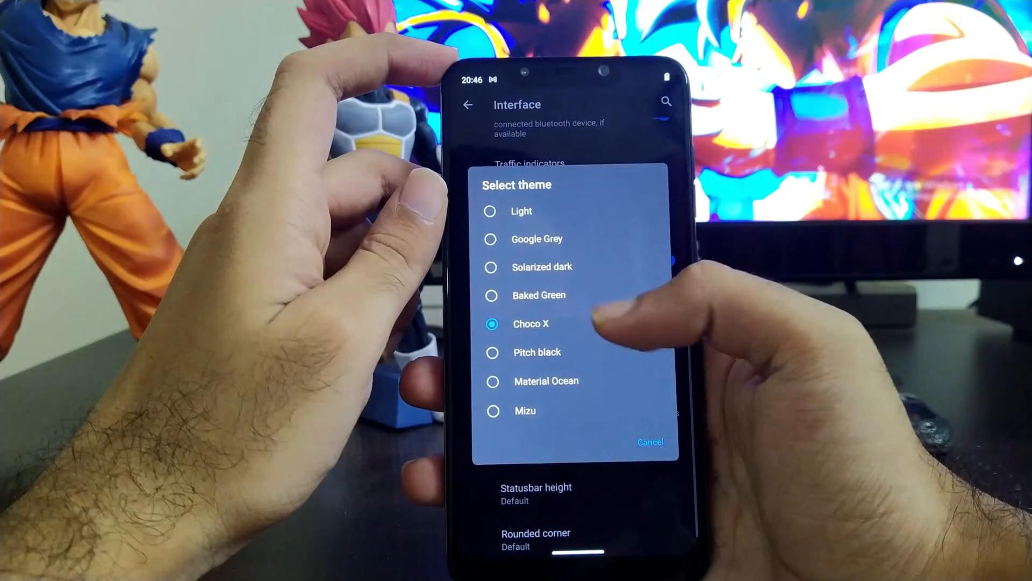
pyautogui.click(649, 442)
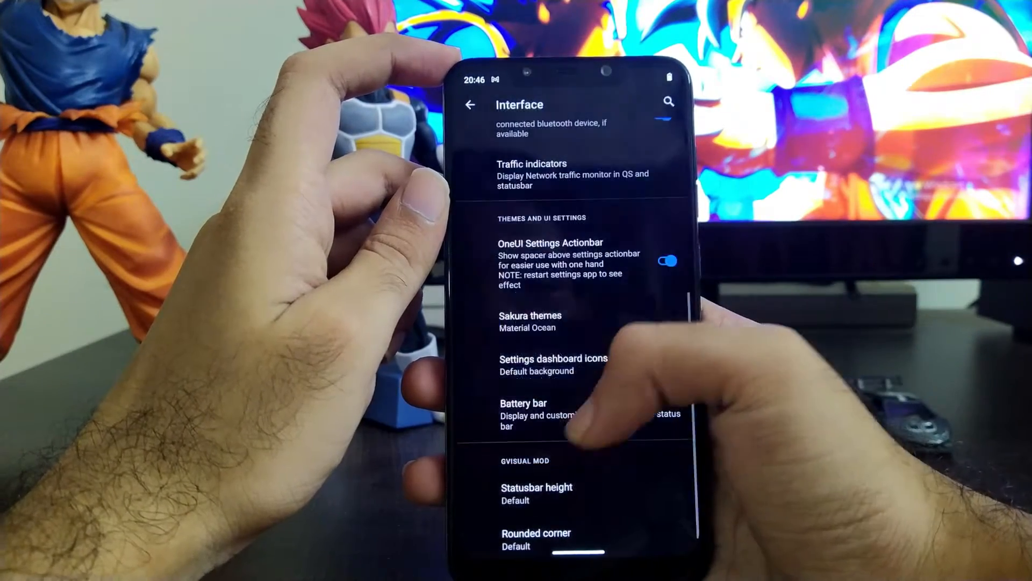
pyautogui.click(529, 321)
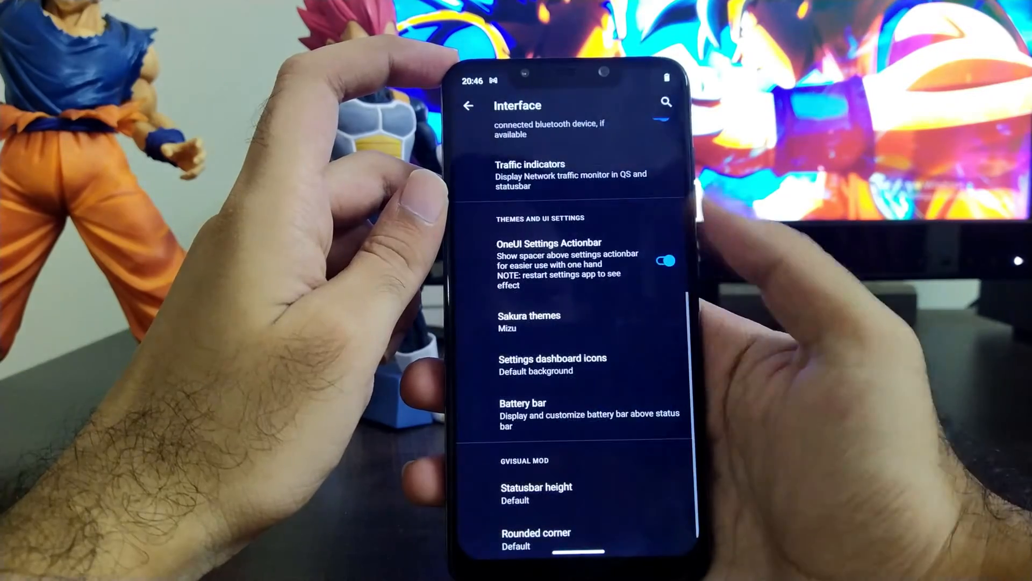
pyautogui.scroll(-3)
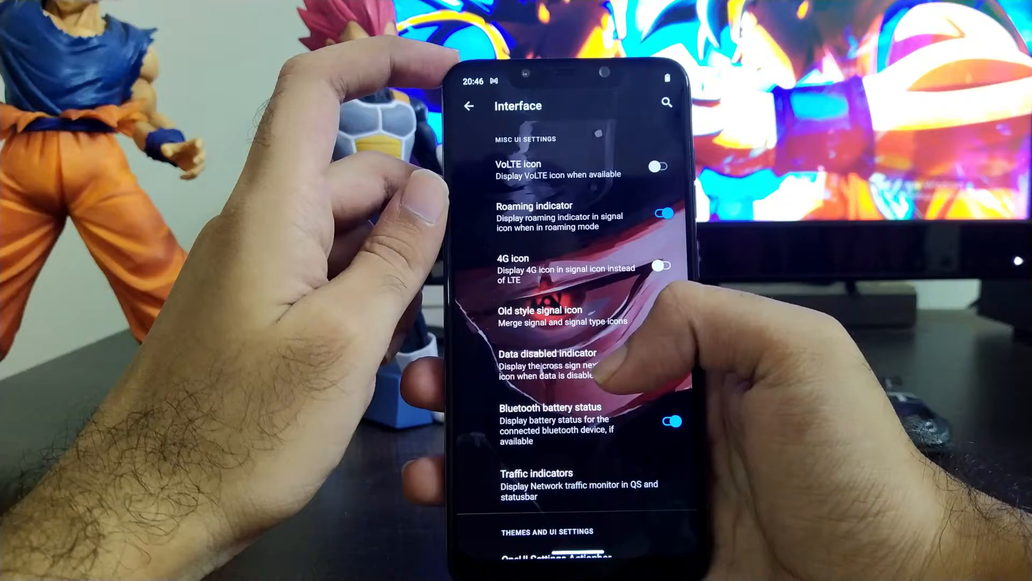
pyautogui.click(666, 363)
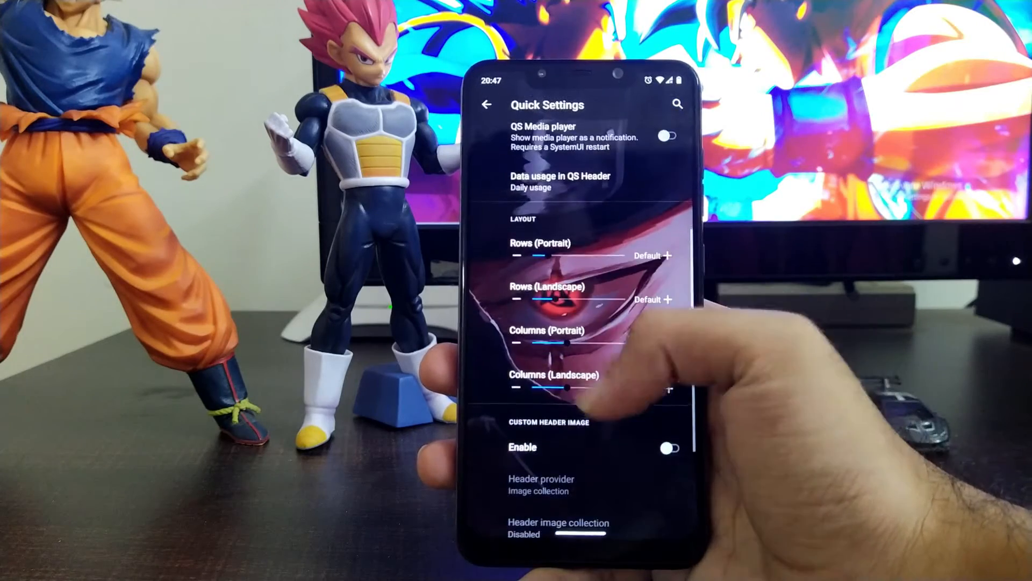
# Step: View the Lock Screen screen-off animation options and cancel without changing them
pyautogui.scroll(-3)
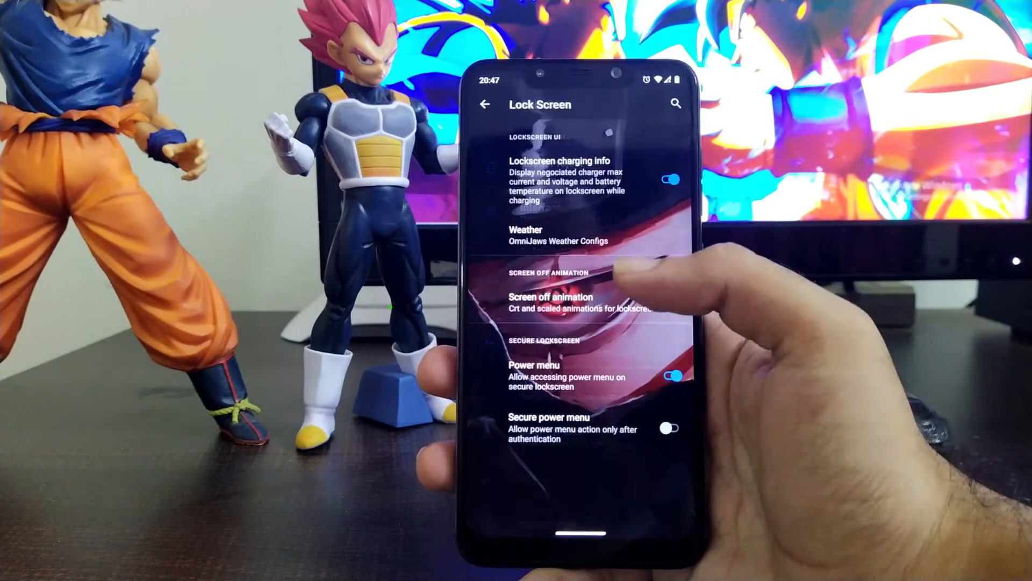
pyautogui.click(551, 296)
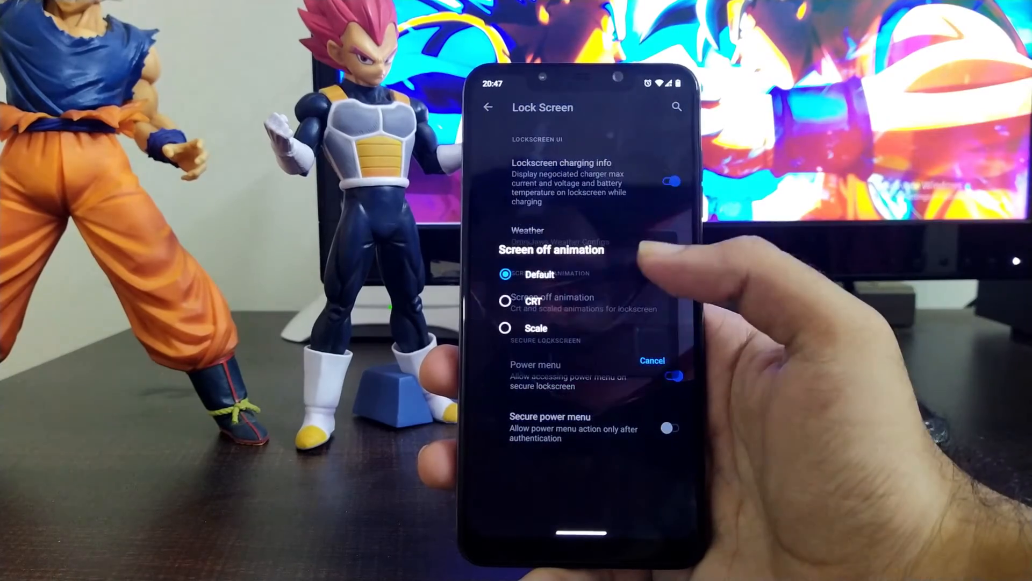
pyautogui.click(652, 360)
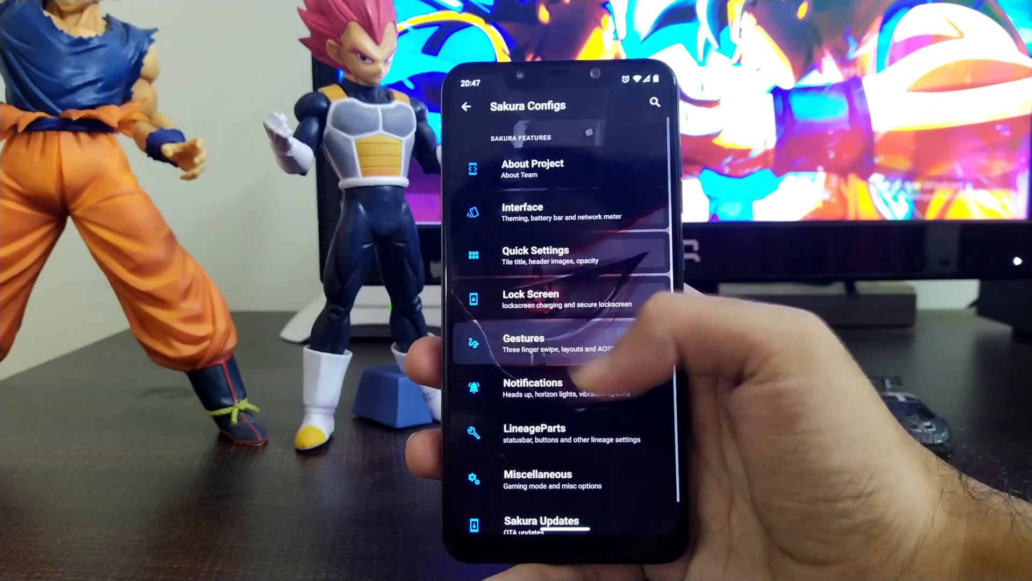
pyautogui.click(524, 342)
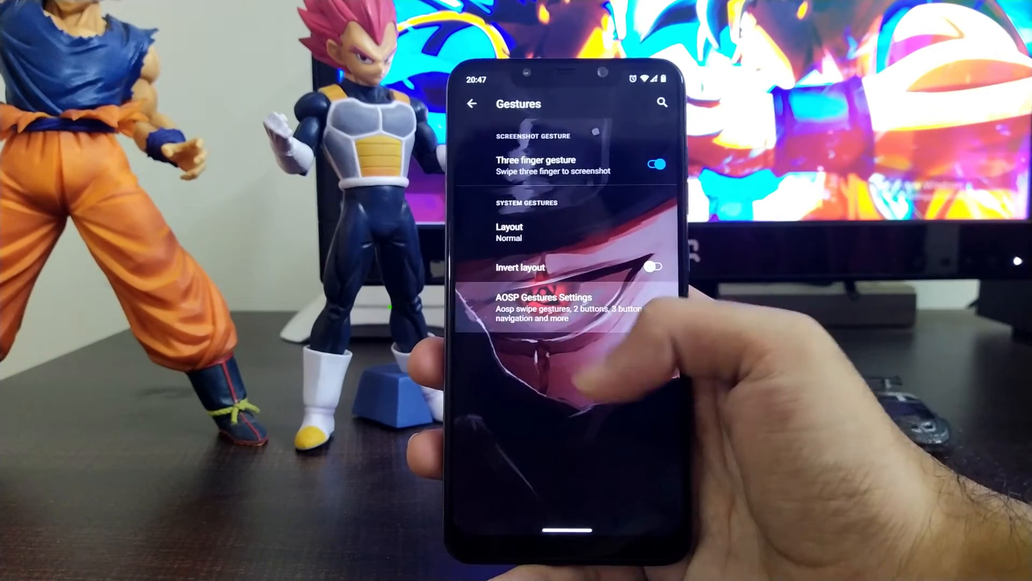
pyautogui.scroll(3)
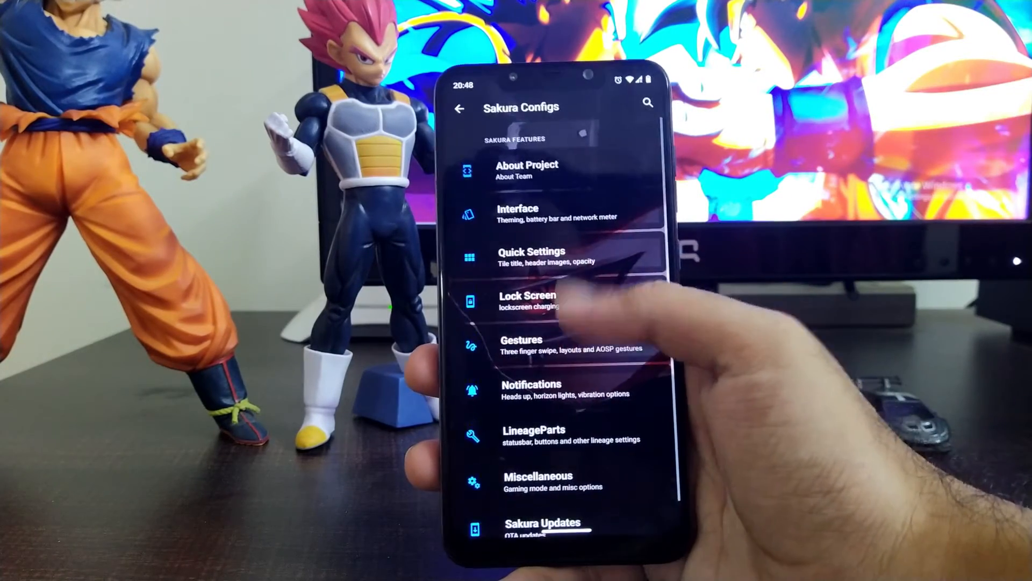
# Step: Browse the Notifications and LineageParts Buttons pages, then open Statusbar settings
pyautogui.click(531, 388)
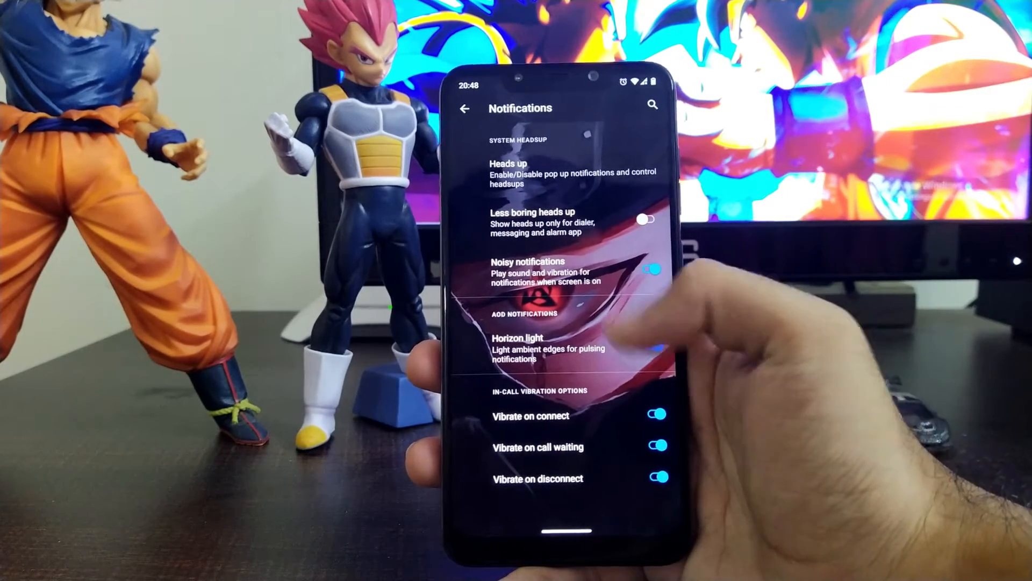
pyautogui.click(464, 108)
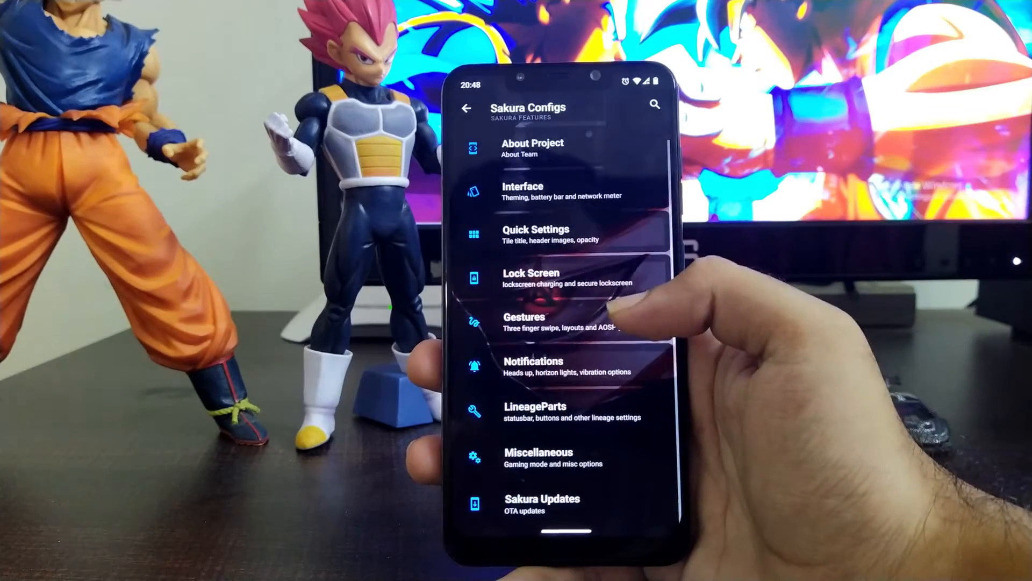
pyautogui.click(536, 406)
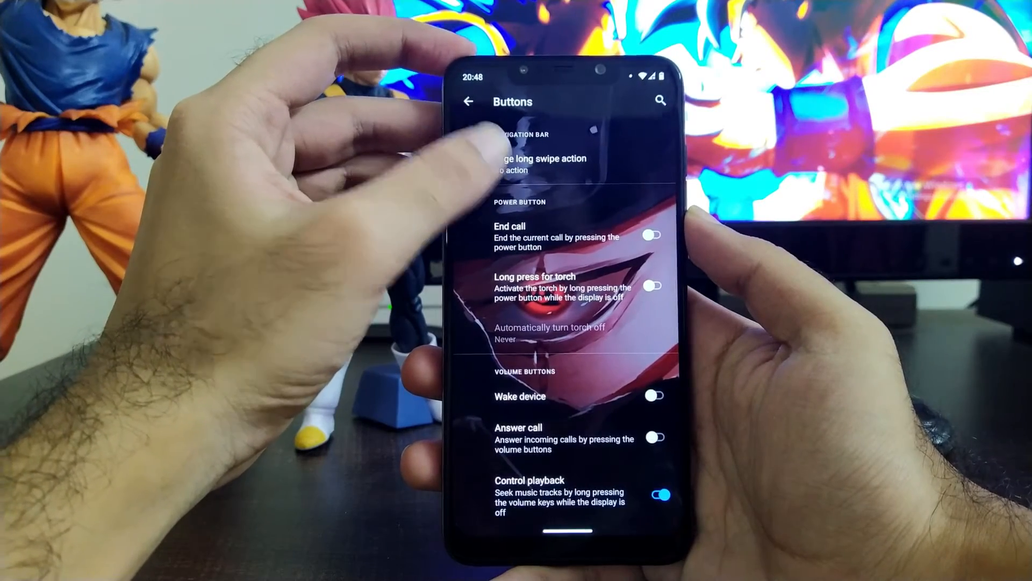
pyautogui.click(540, 158)
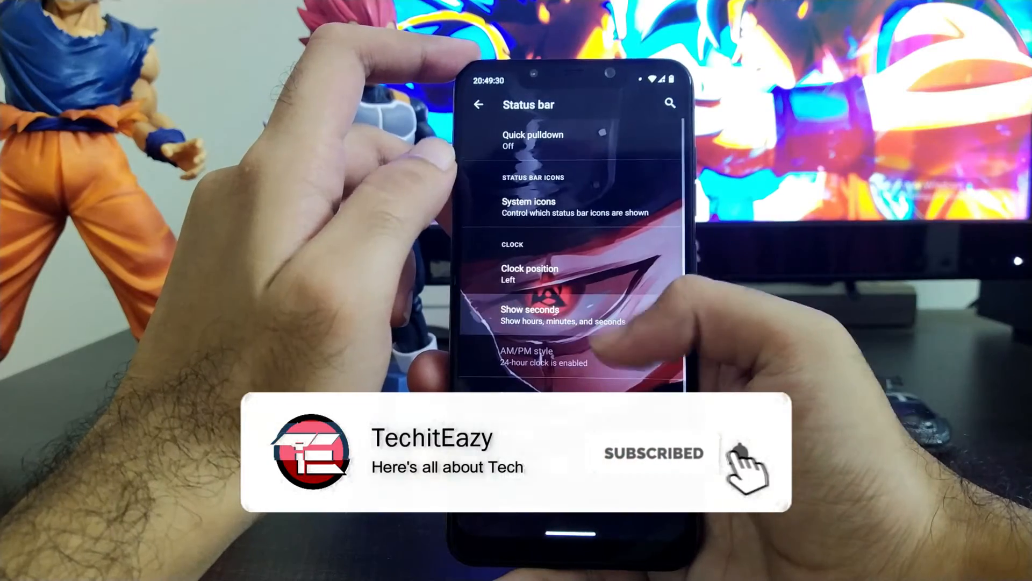
# Step: Back out of Statusbar settings and view Miscellaneous volume step values
pyautogui.click(479, 103)
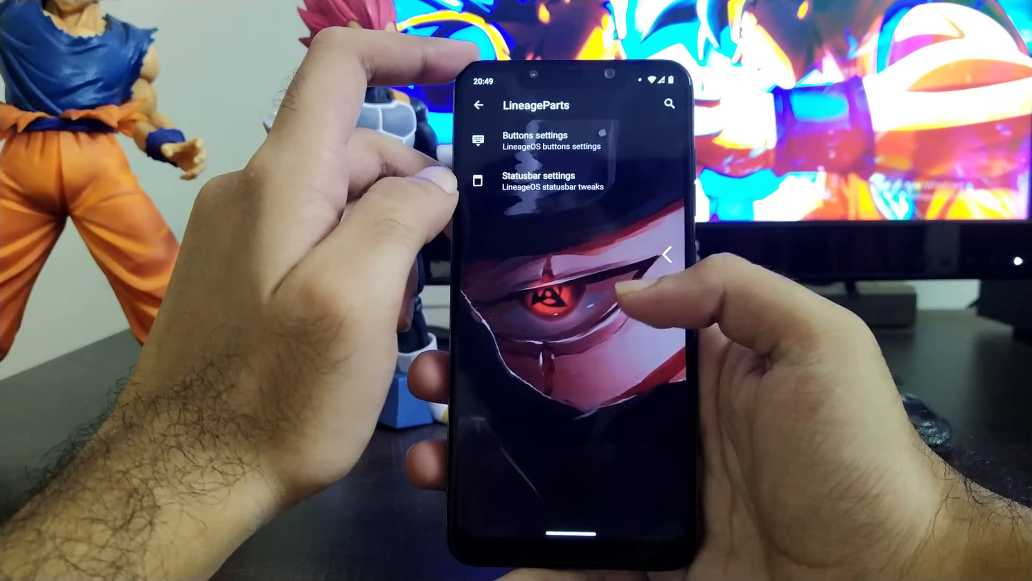
pyautogui.click(476, 105)
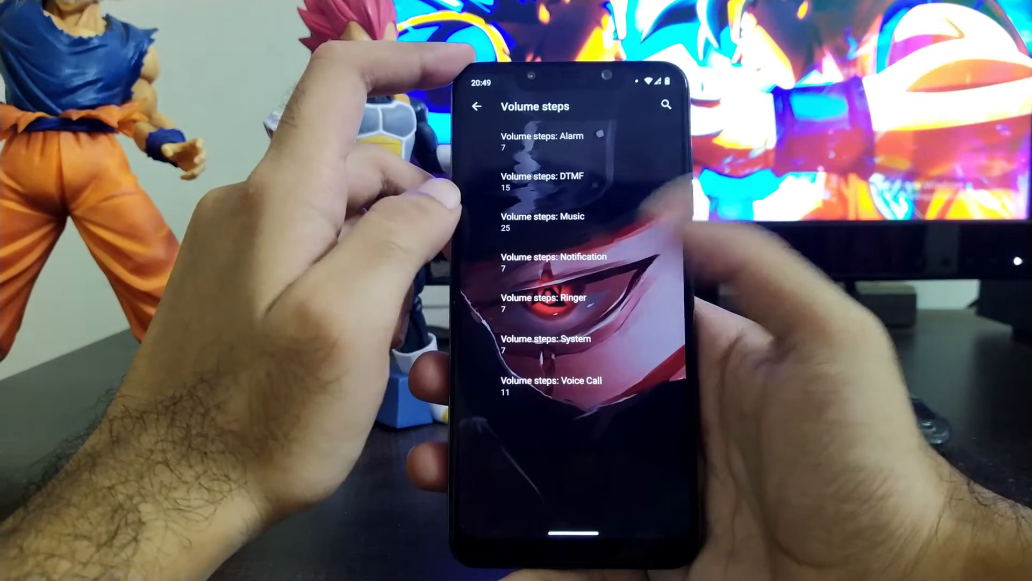
pyautogui.click(476, 106)
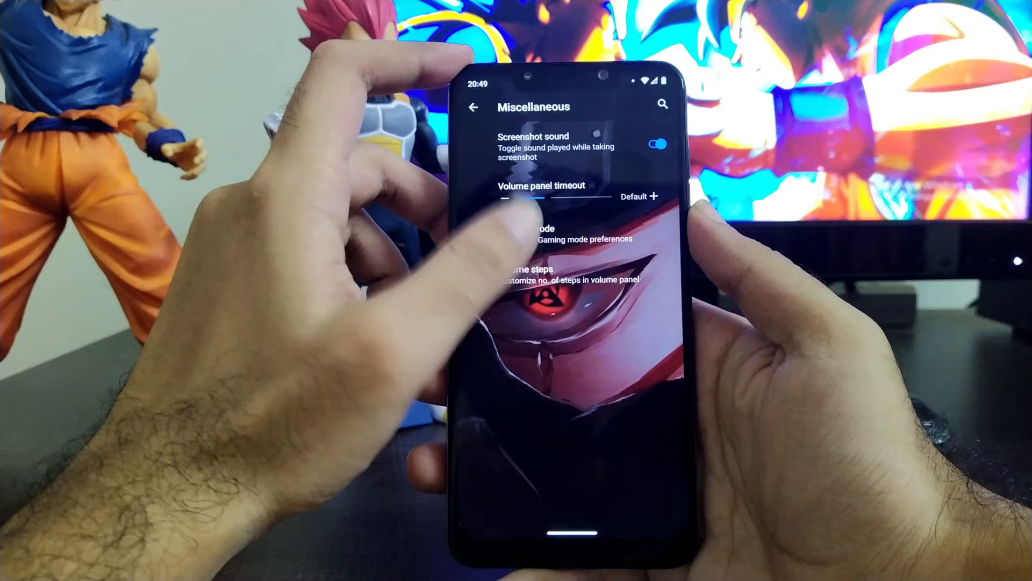
pyautogui.click(580, 234)
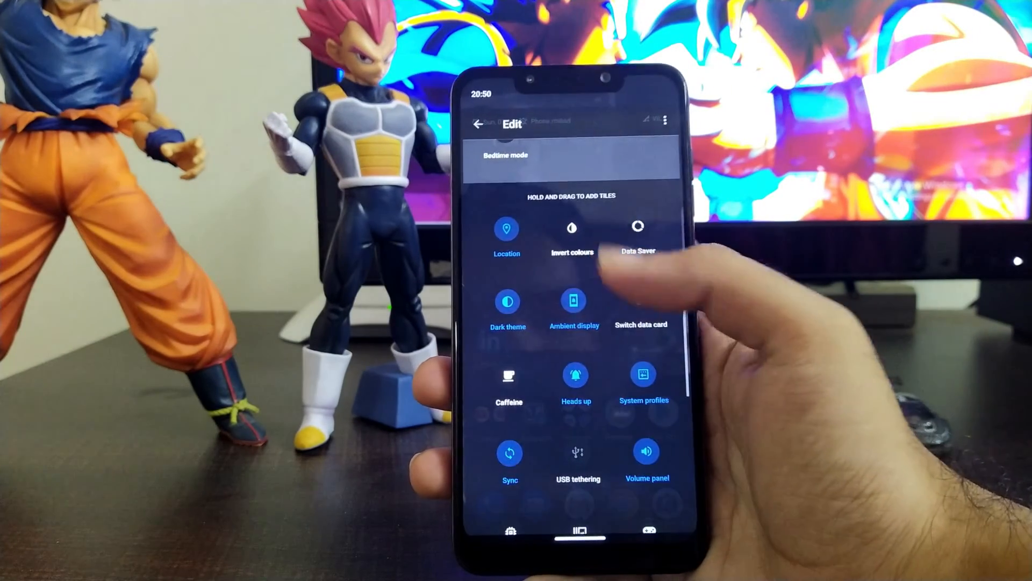
# Step: Enable the FPS Info quick settings tile to show the frame-rate readout
pyautogui.scroll(-3)
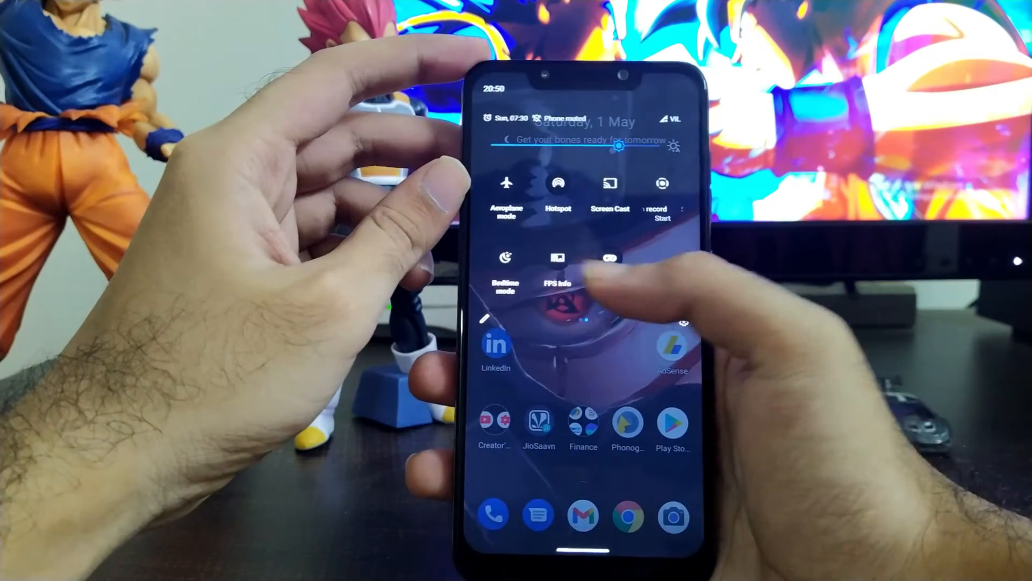
pyautogui.click(558, 258)
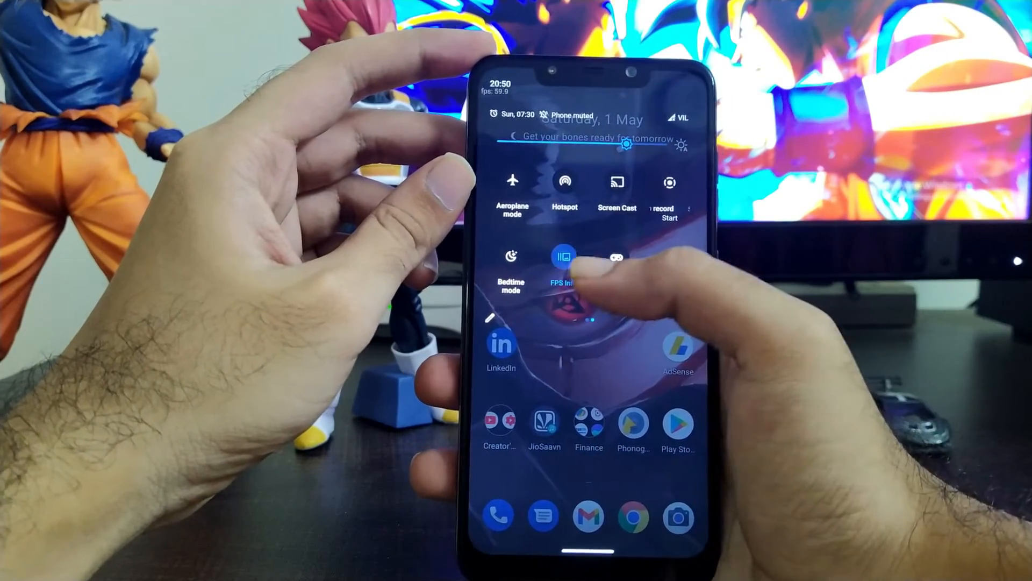